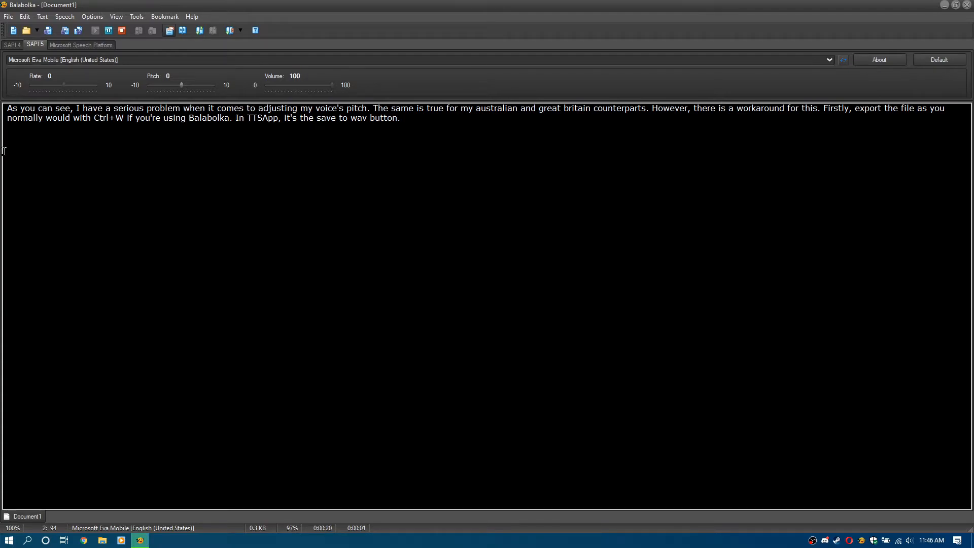
Save the Eva text as an MP3 audio file named 'Eva Test' via Save Audio File.
left_click(8, 17)
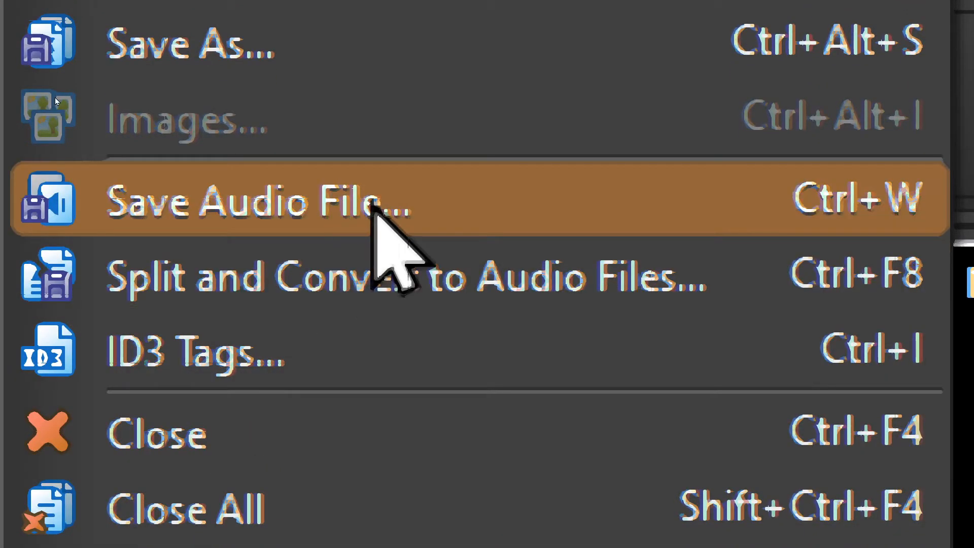
left_click(249, 202)
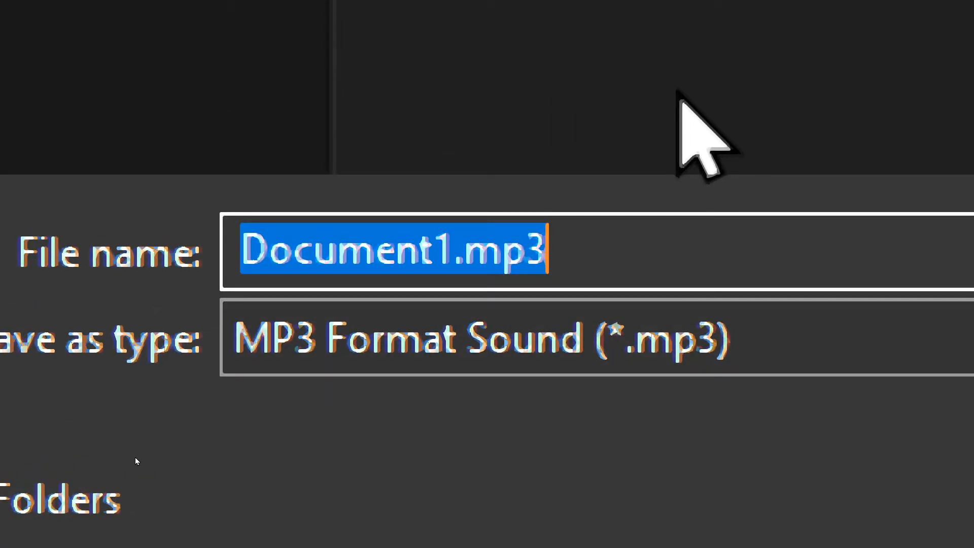
key("Delete")
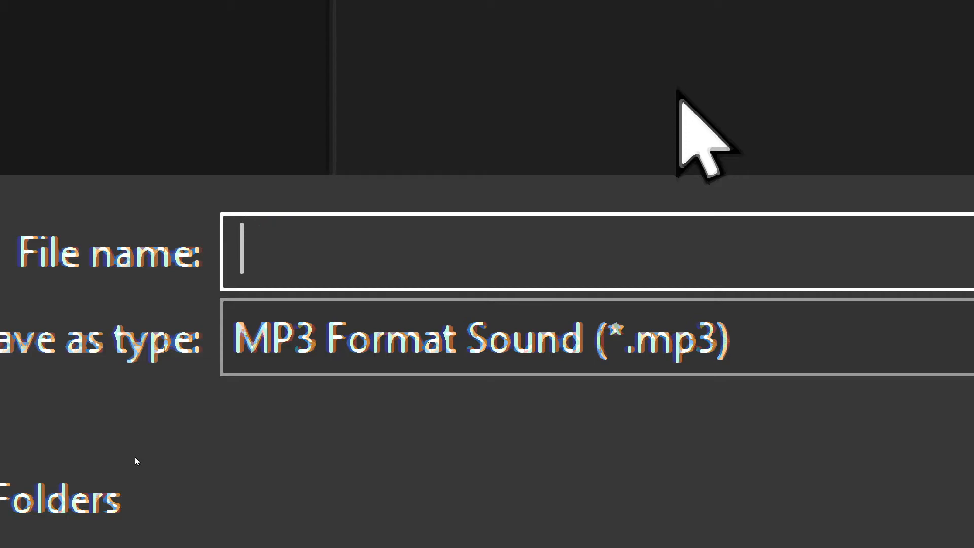
type("Eva")
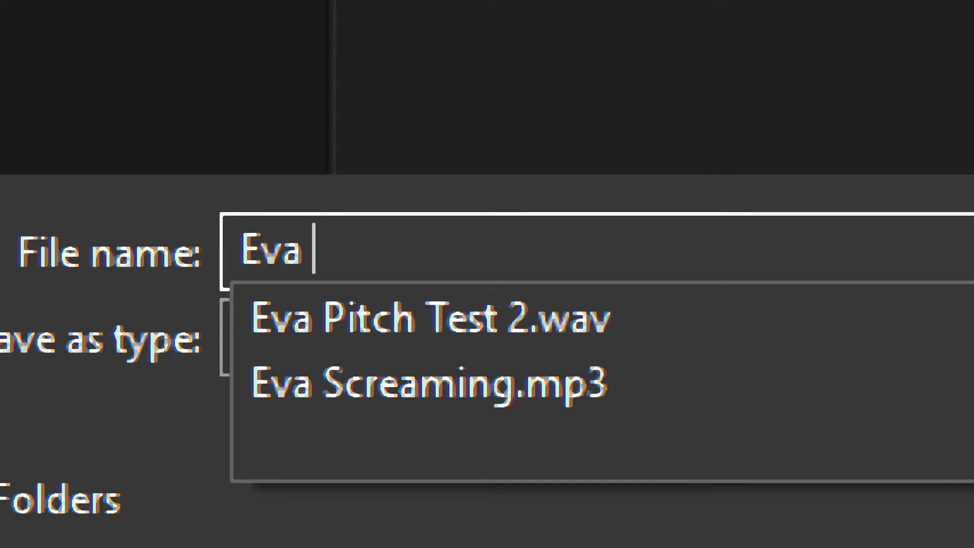
type("Test")
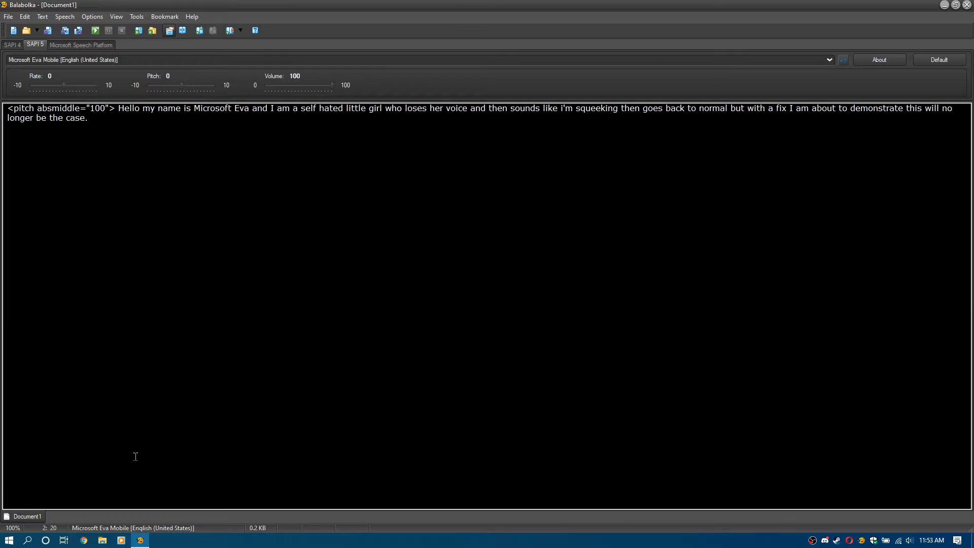
Place the closing note about opening the saved file in the document.
left_click(87, 118)
type("dow")
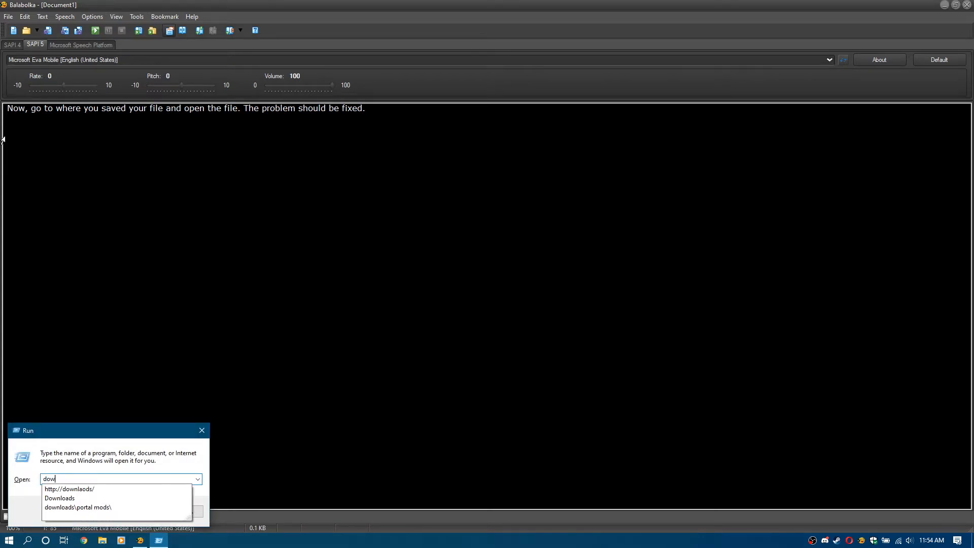
Run 'music' to reach the Music folder and play Eva Test.mp3 in Windows Media Player.
type("m")
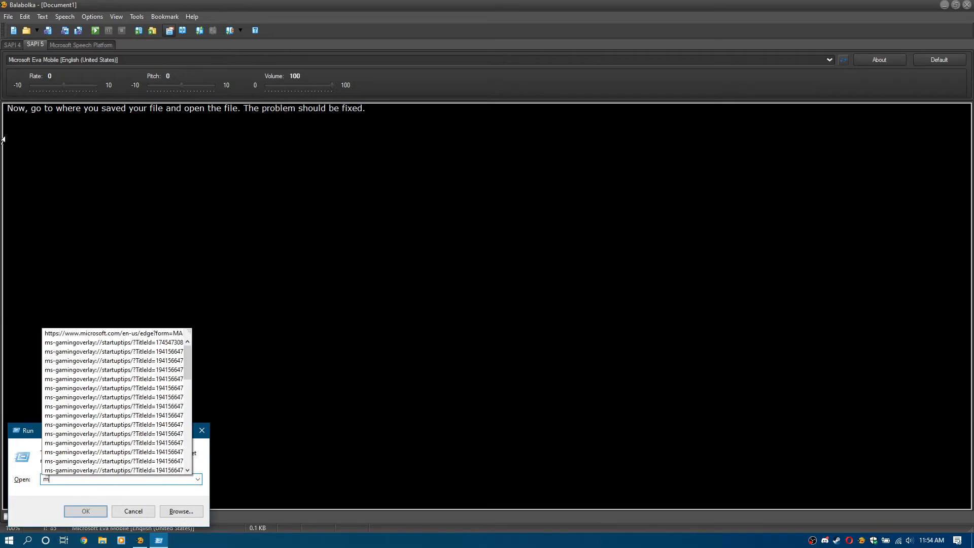
left_click(85, 511)
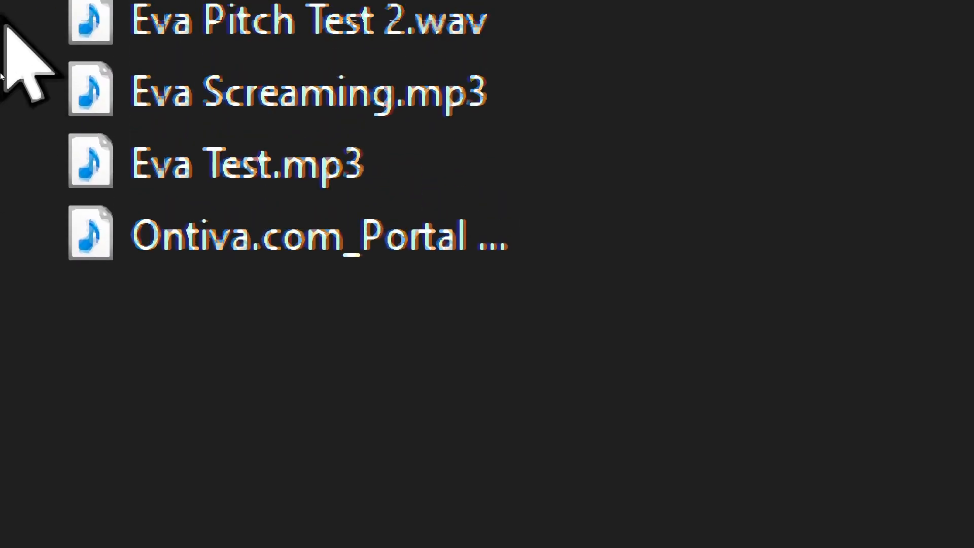
mouse_move(249, 230)
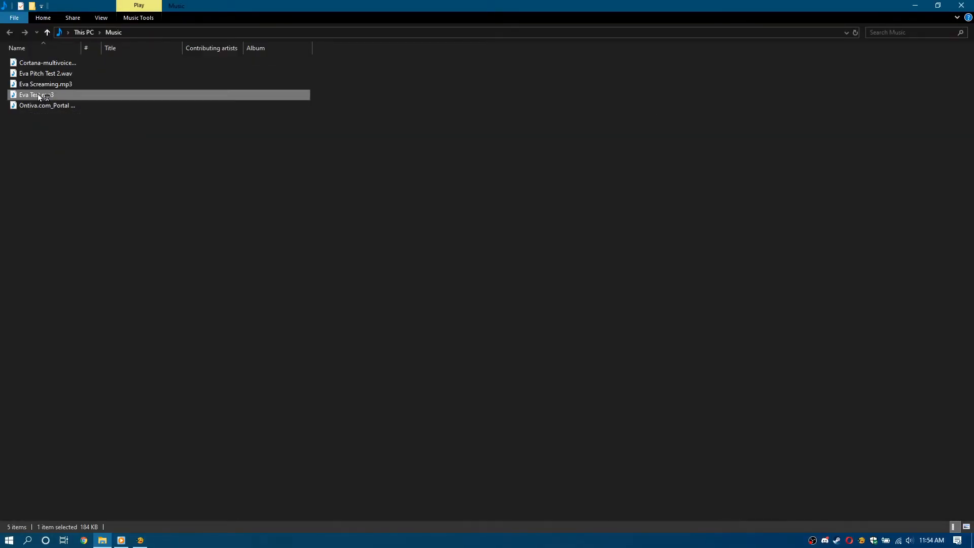
double_click(36, 94)
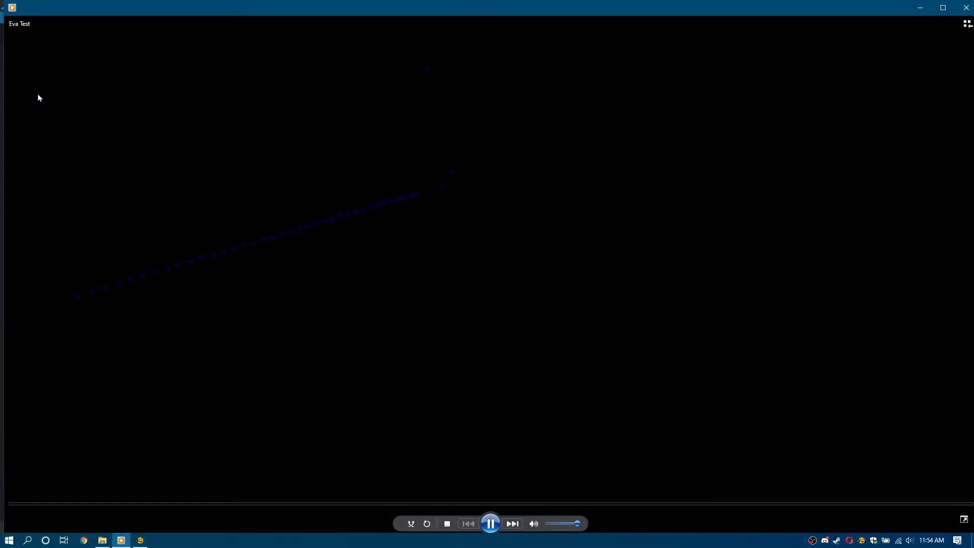